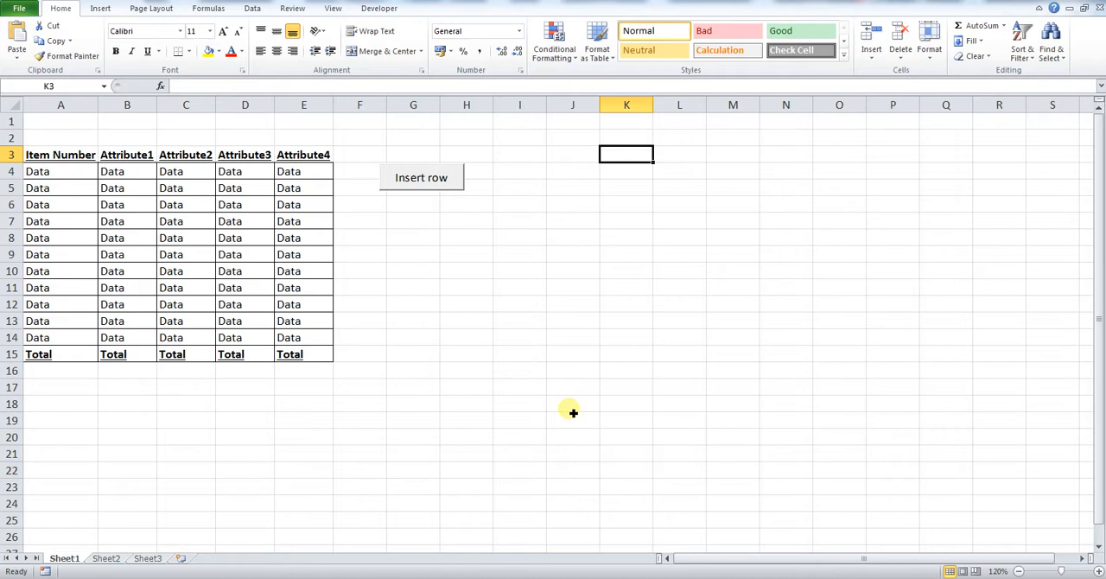
mouse_move(160, 285)
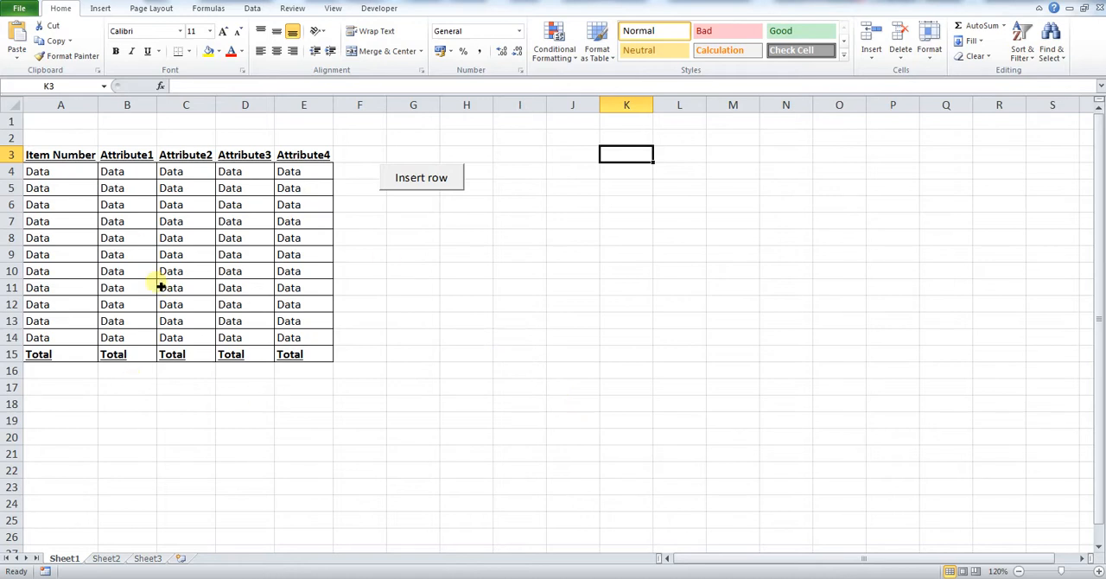
mouse_move(37, 367)
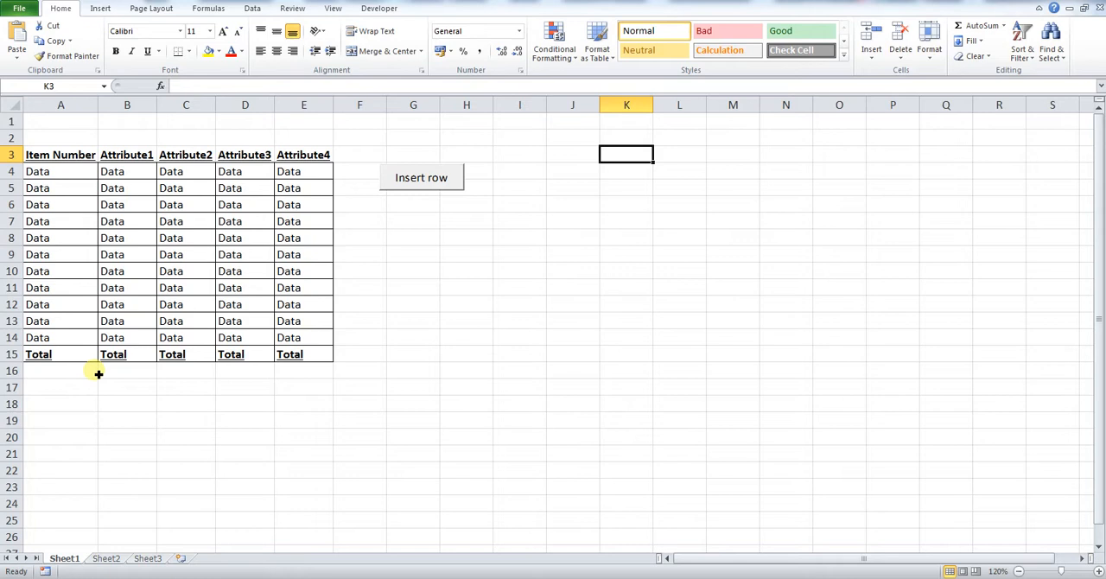
mouse_move(402, 195)
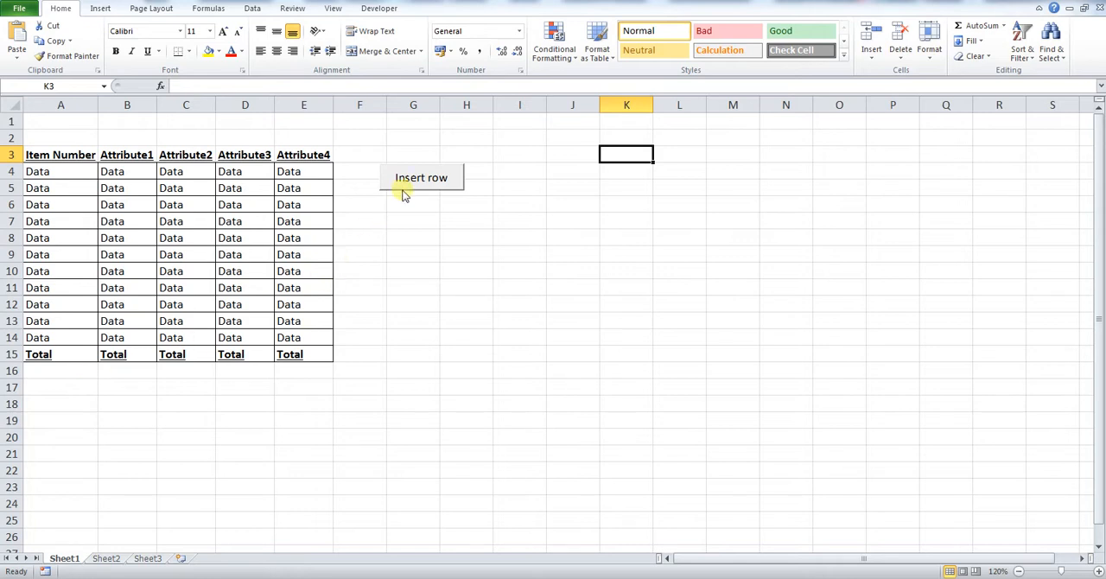
- Test the Insert row button to add a blank row above Total, then enable Design Mode
left_click(401, 178)
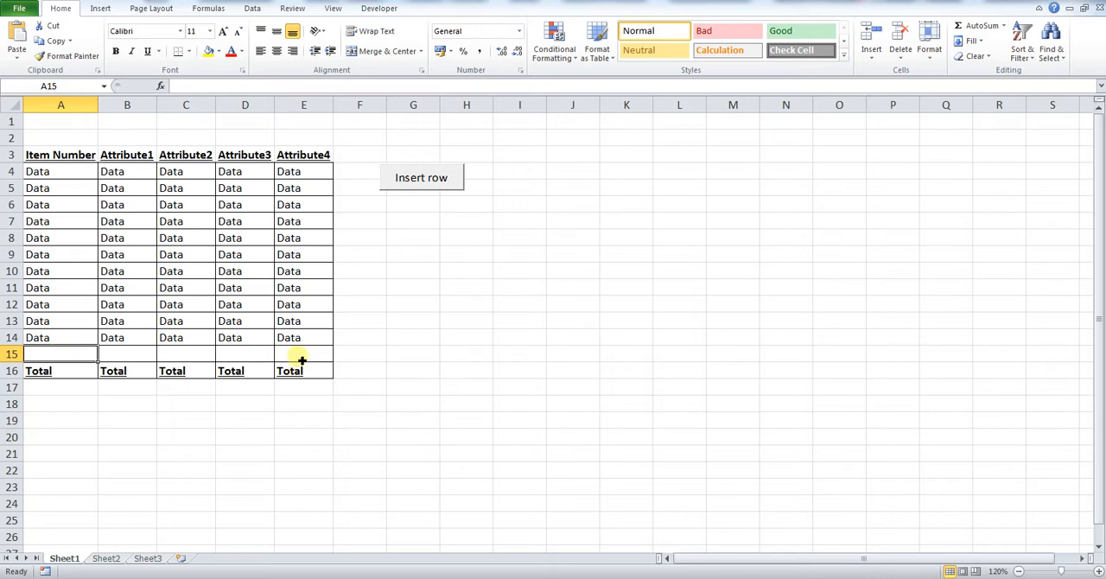
mouse_move(347, 343)
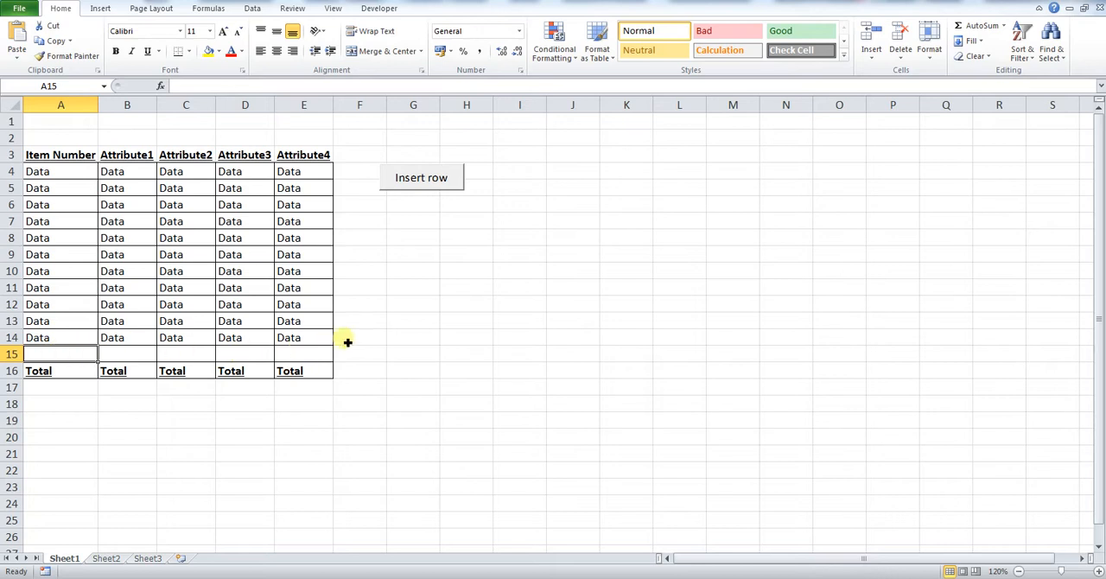
mouse_move(381, 340)
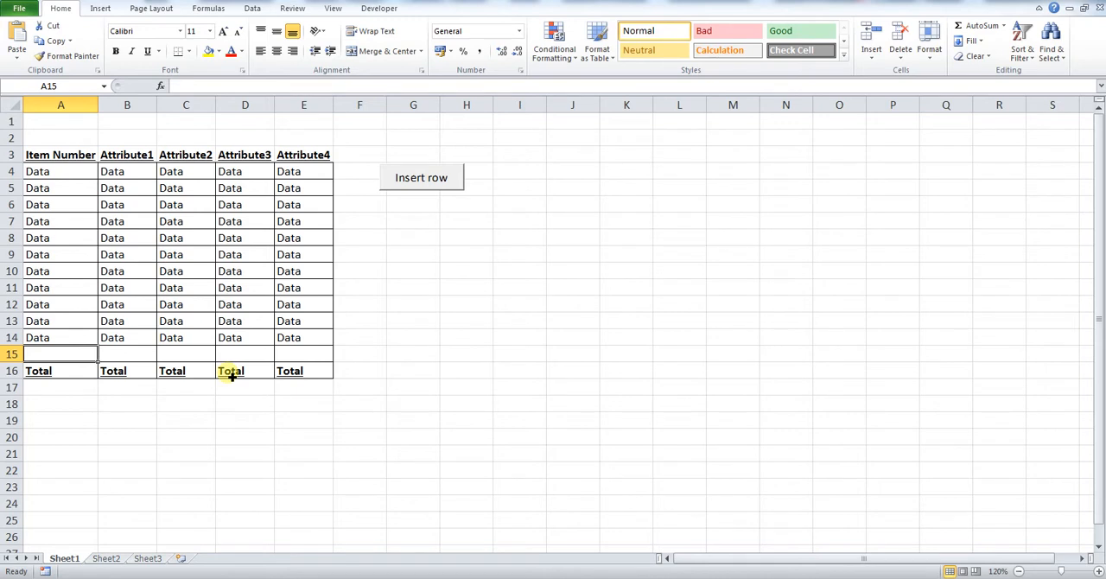
left_click(467, 336)
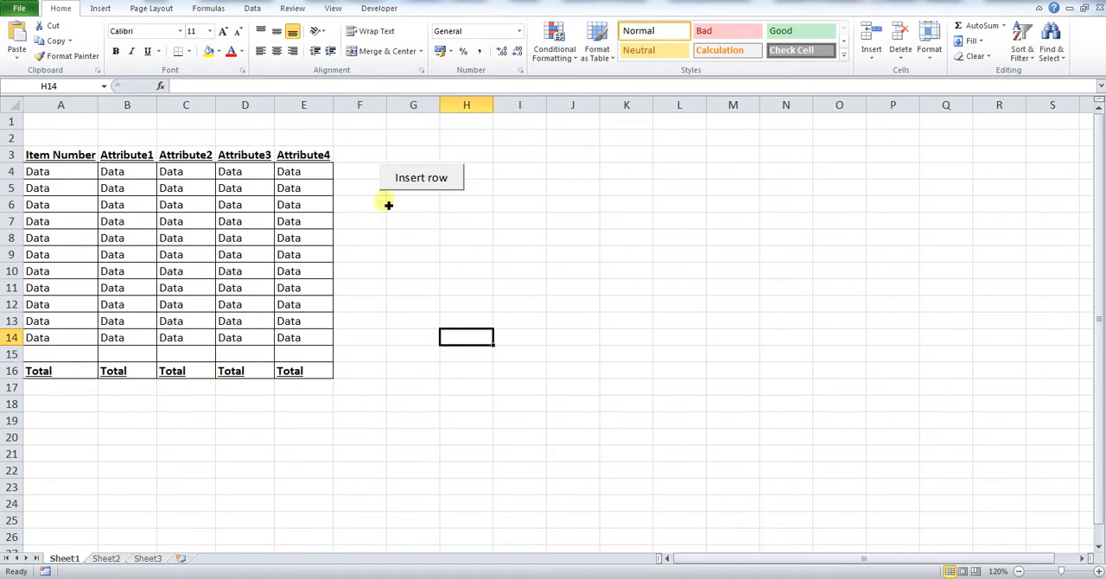
mouse_move(365, 77)
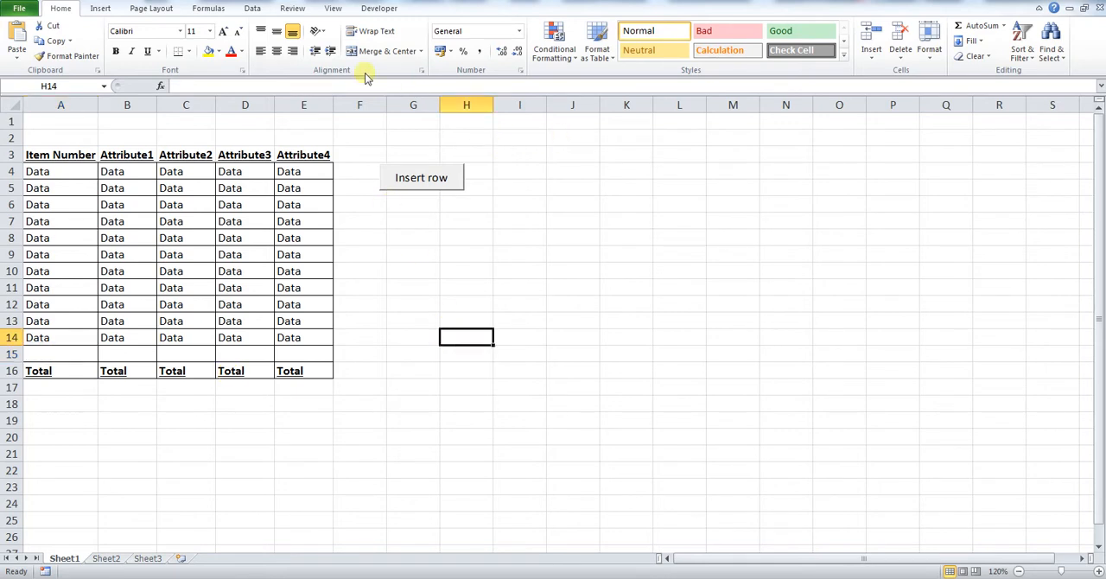
left_click(378, 8)
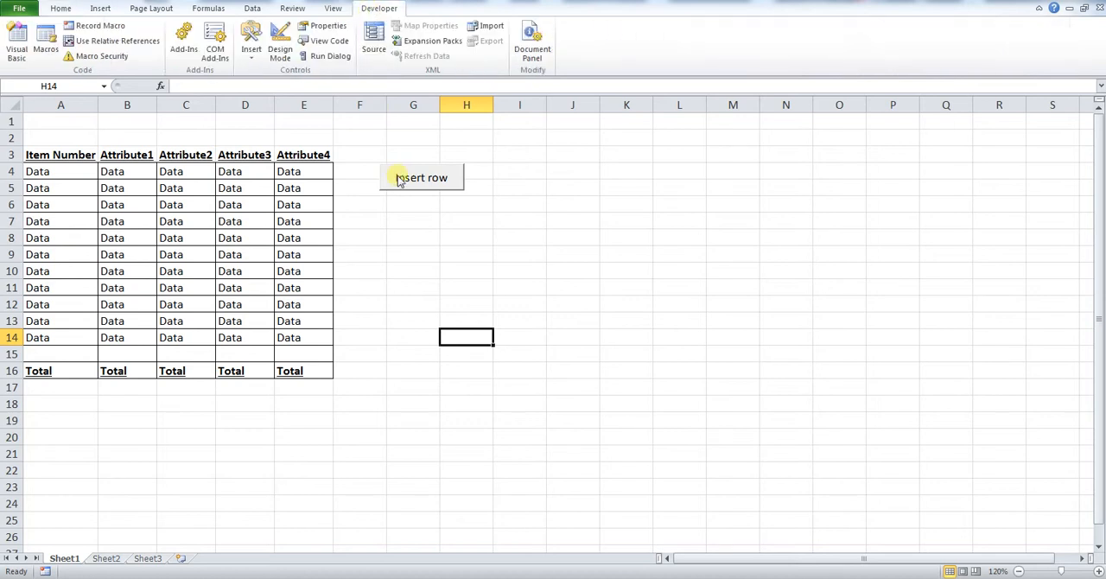
left_click(420, 177)
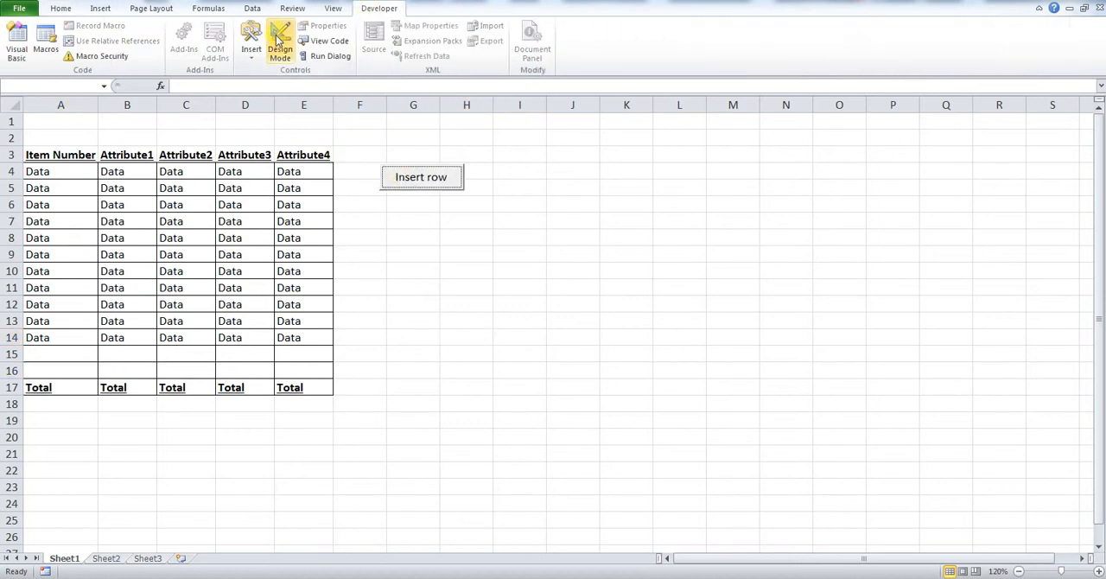
- Add ActiveCell.Offset(1,0).Select after the Range Select line in the button's click macro
double_click(421, 177)
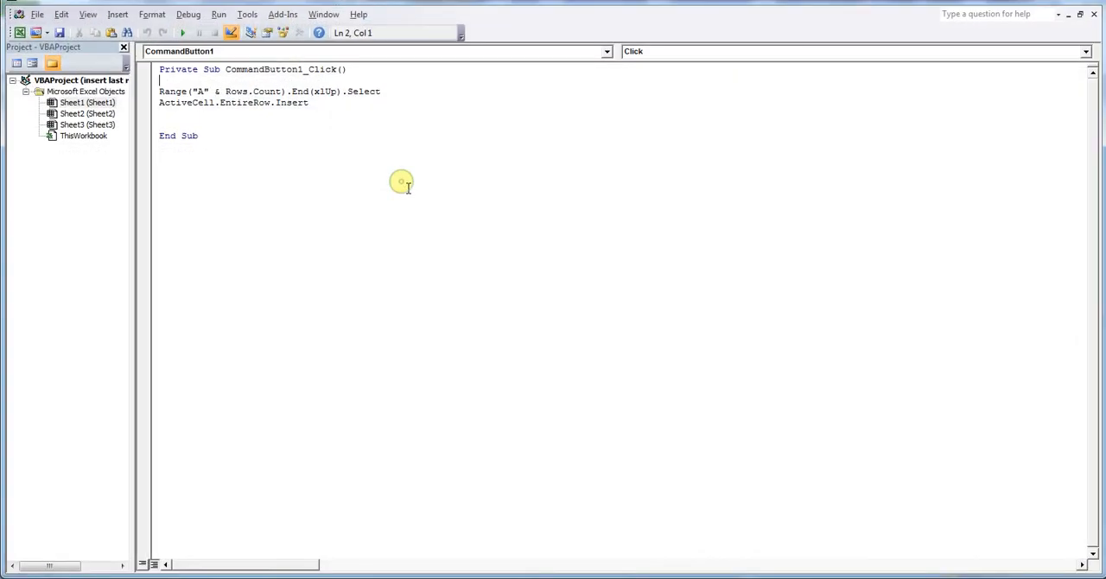
mouse_move(393, 105)
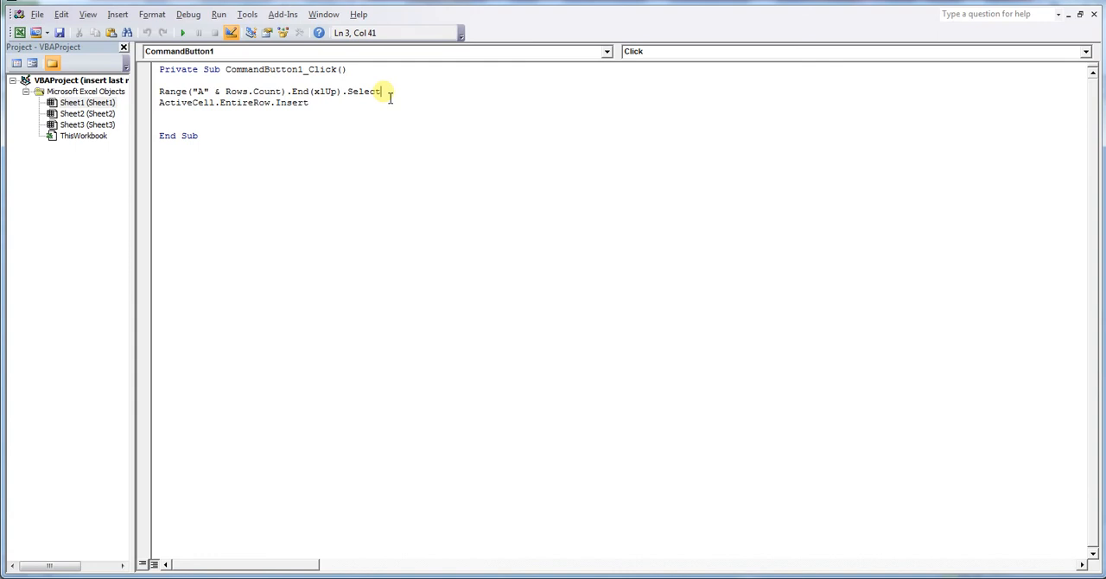
key("Return")
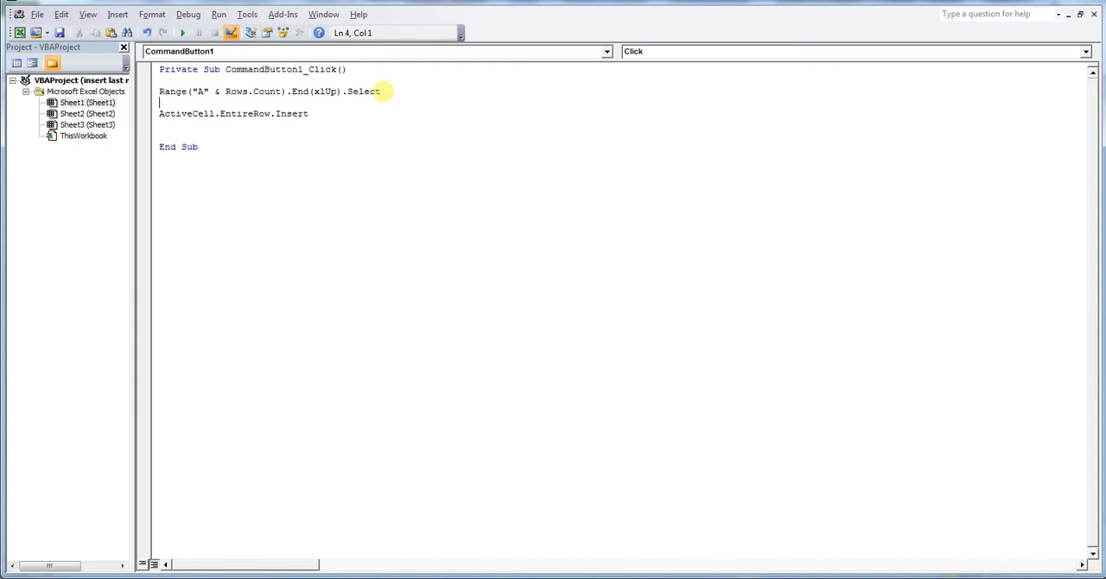
type("Activecell.Offset(1,0).Select")
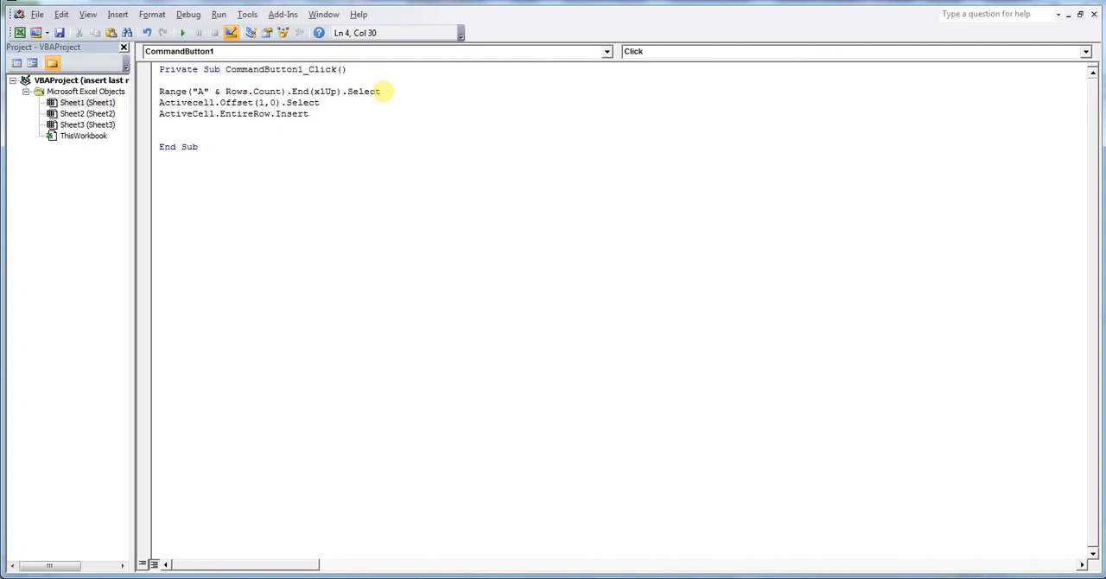
left_click(319, 102)
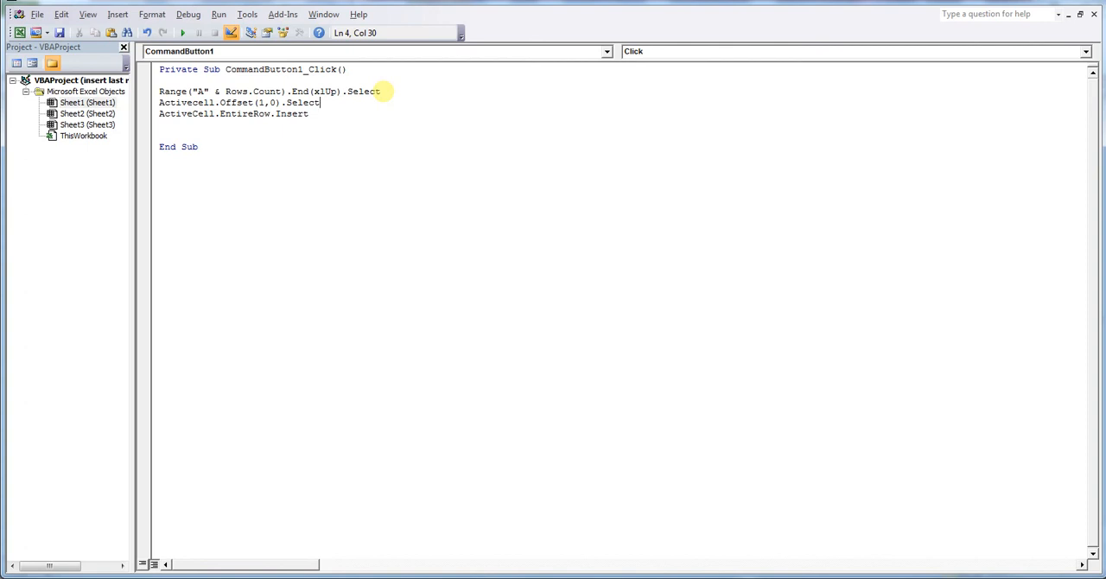